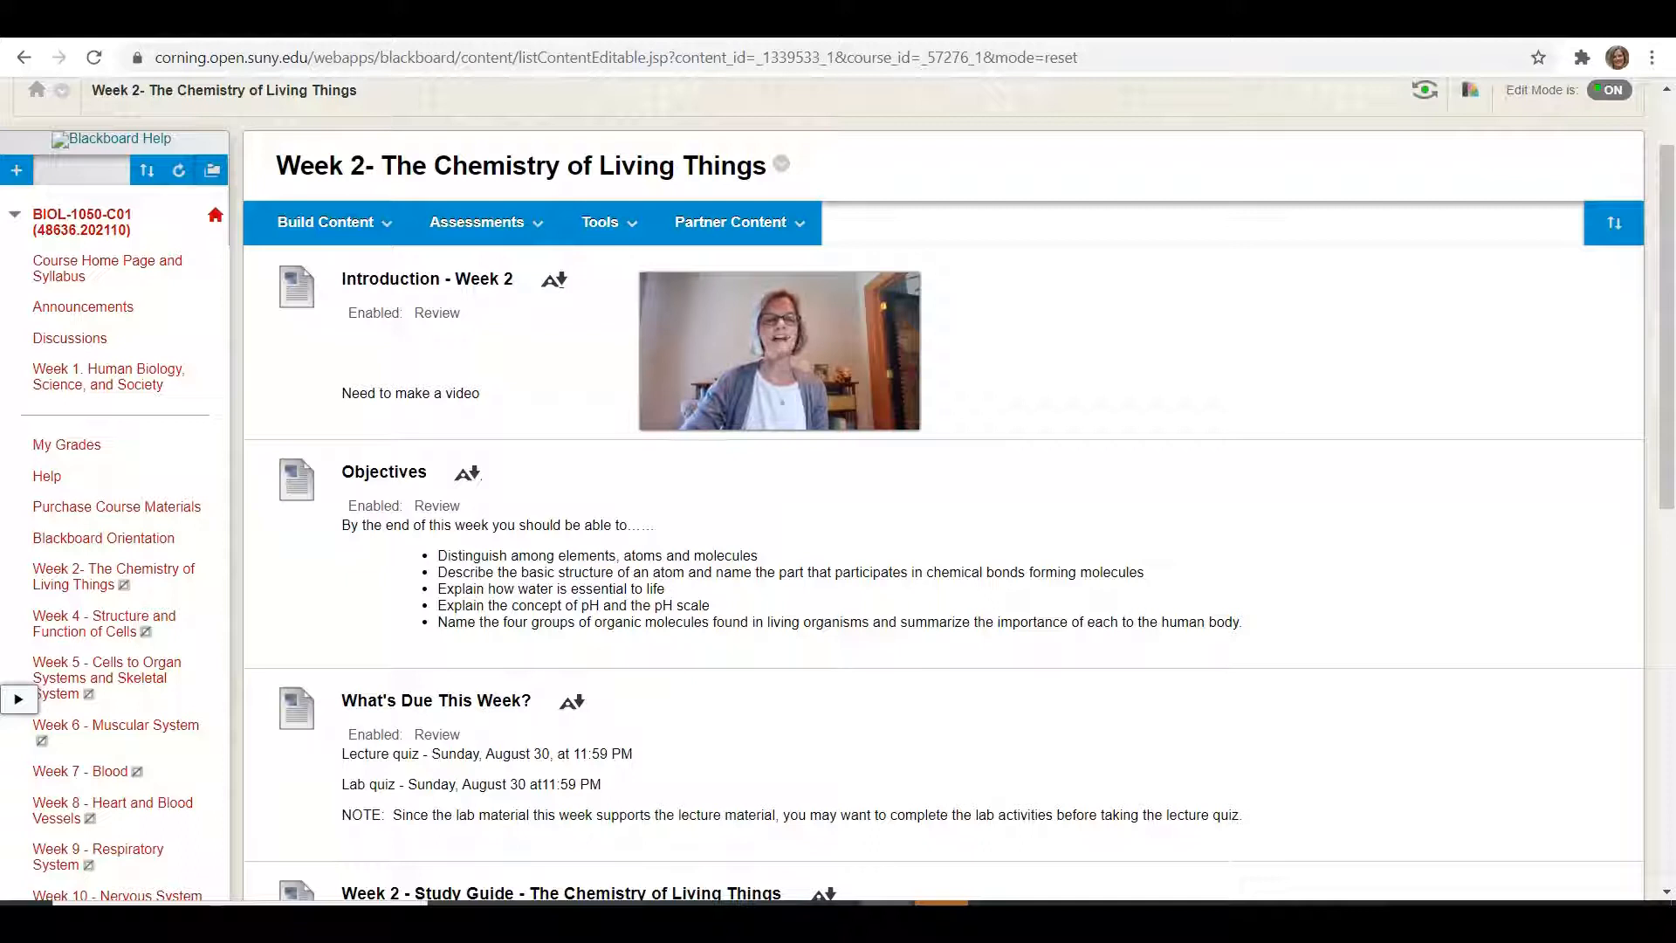
scroll("down", 3)
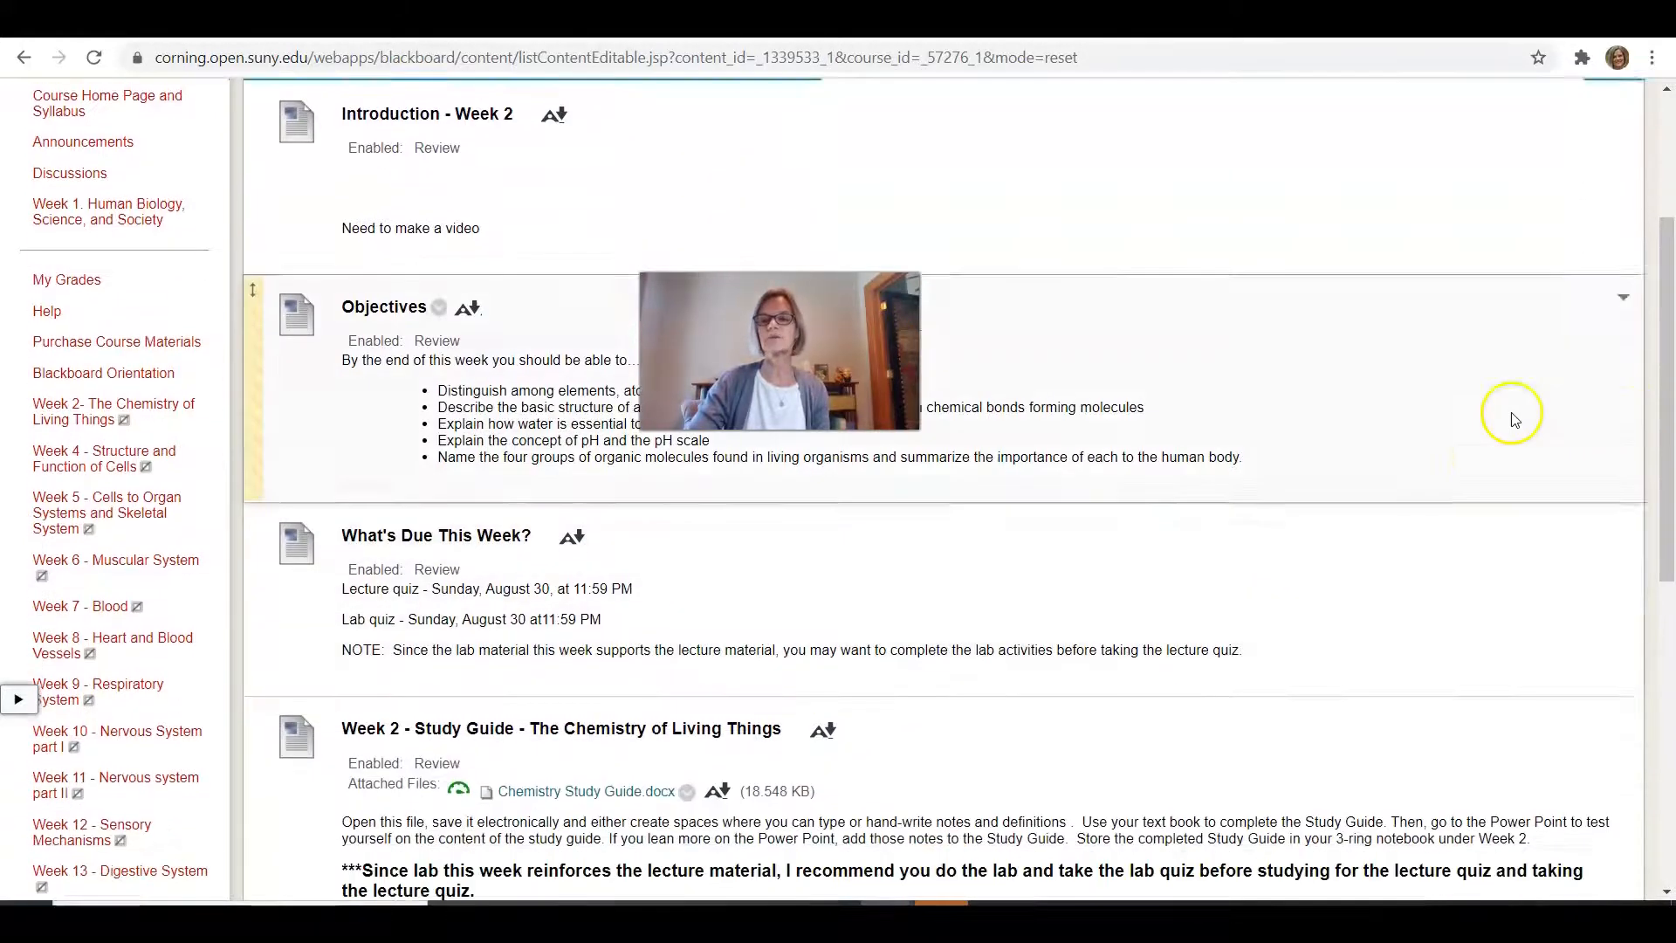
scroll("down", 3)
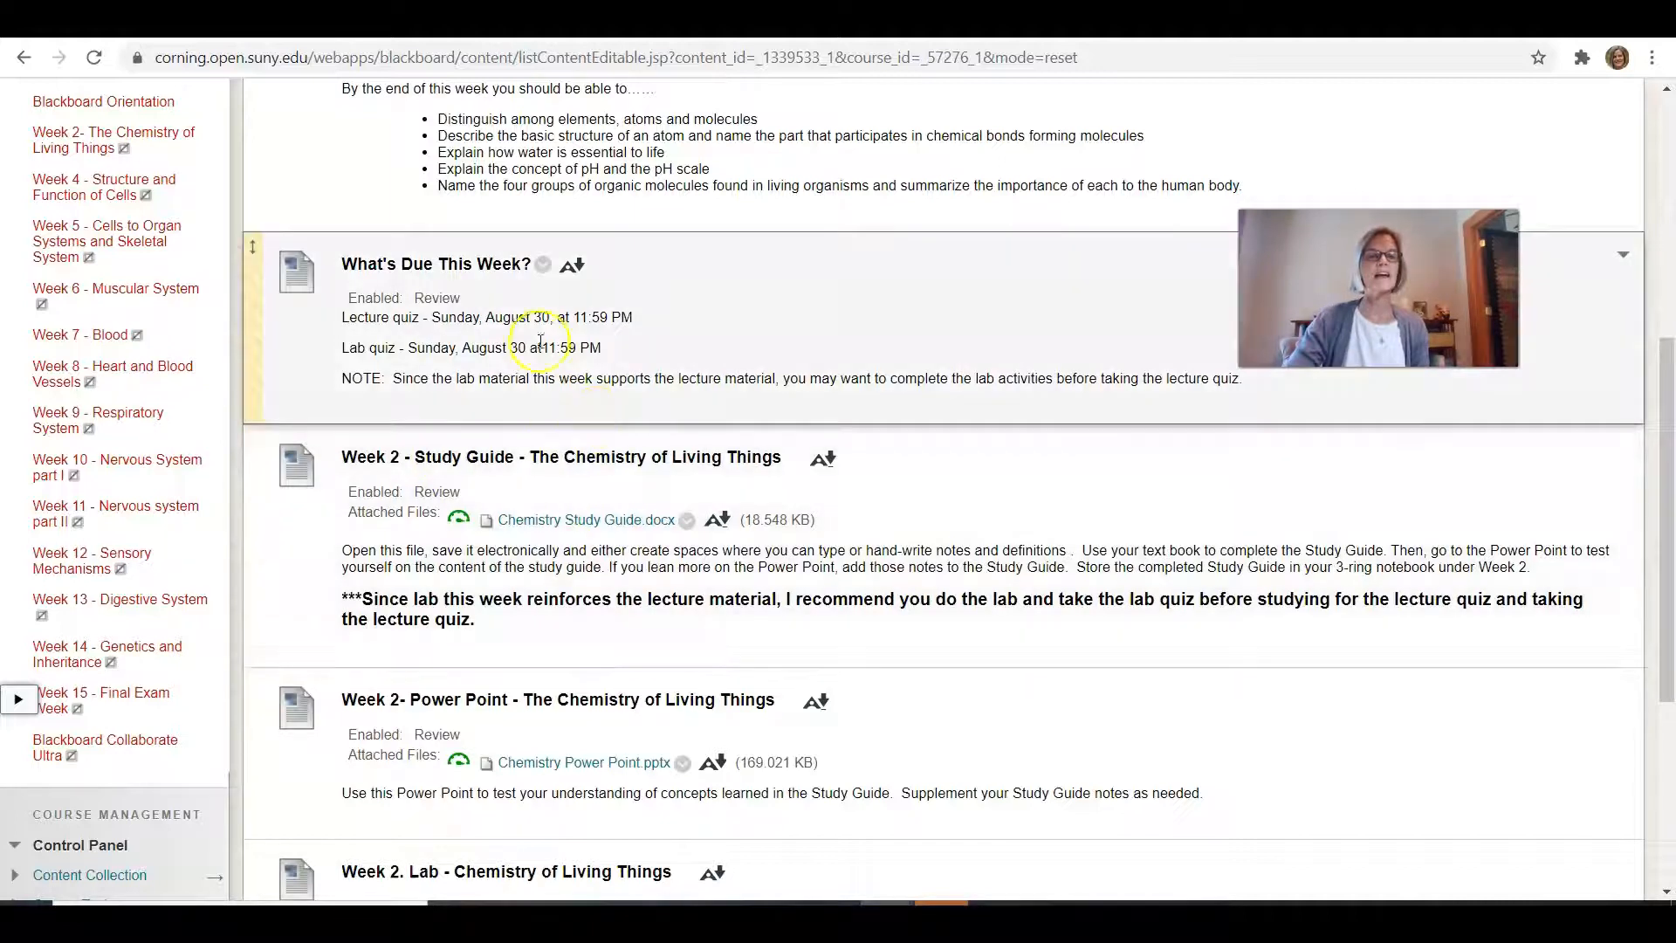
scroll("down", 3)
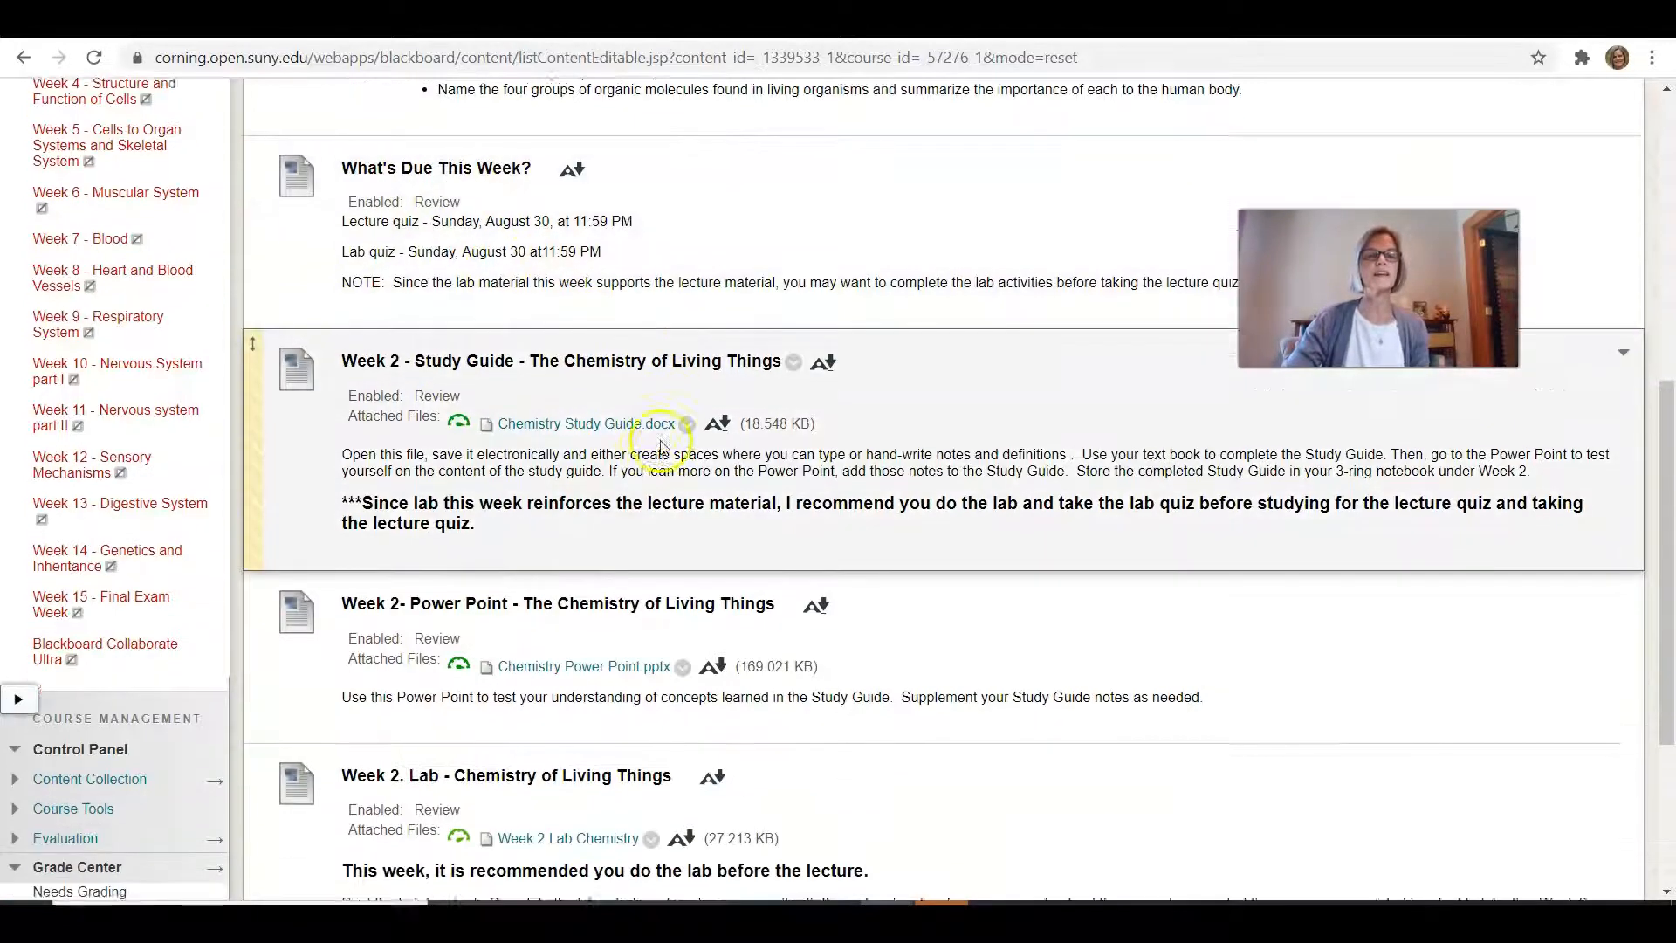
scroll("down", 3)
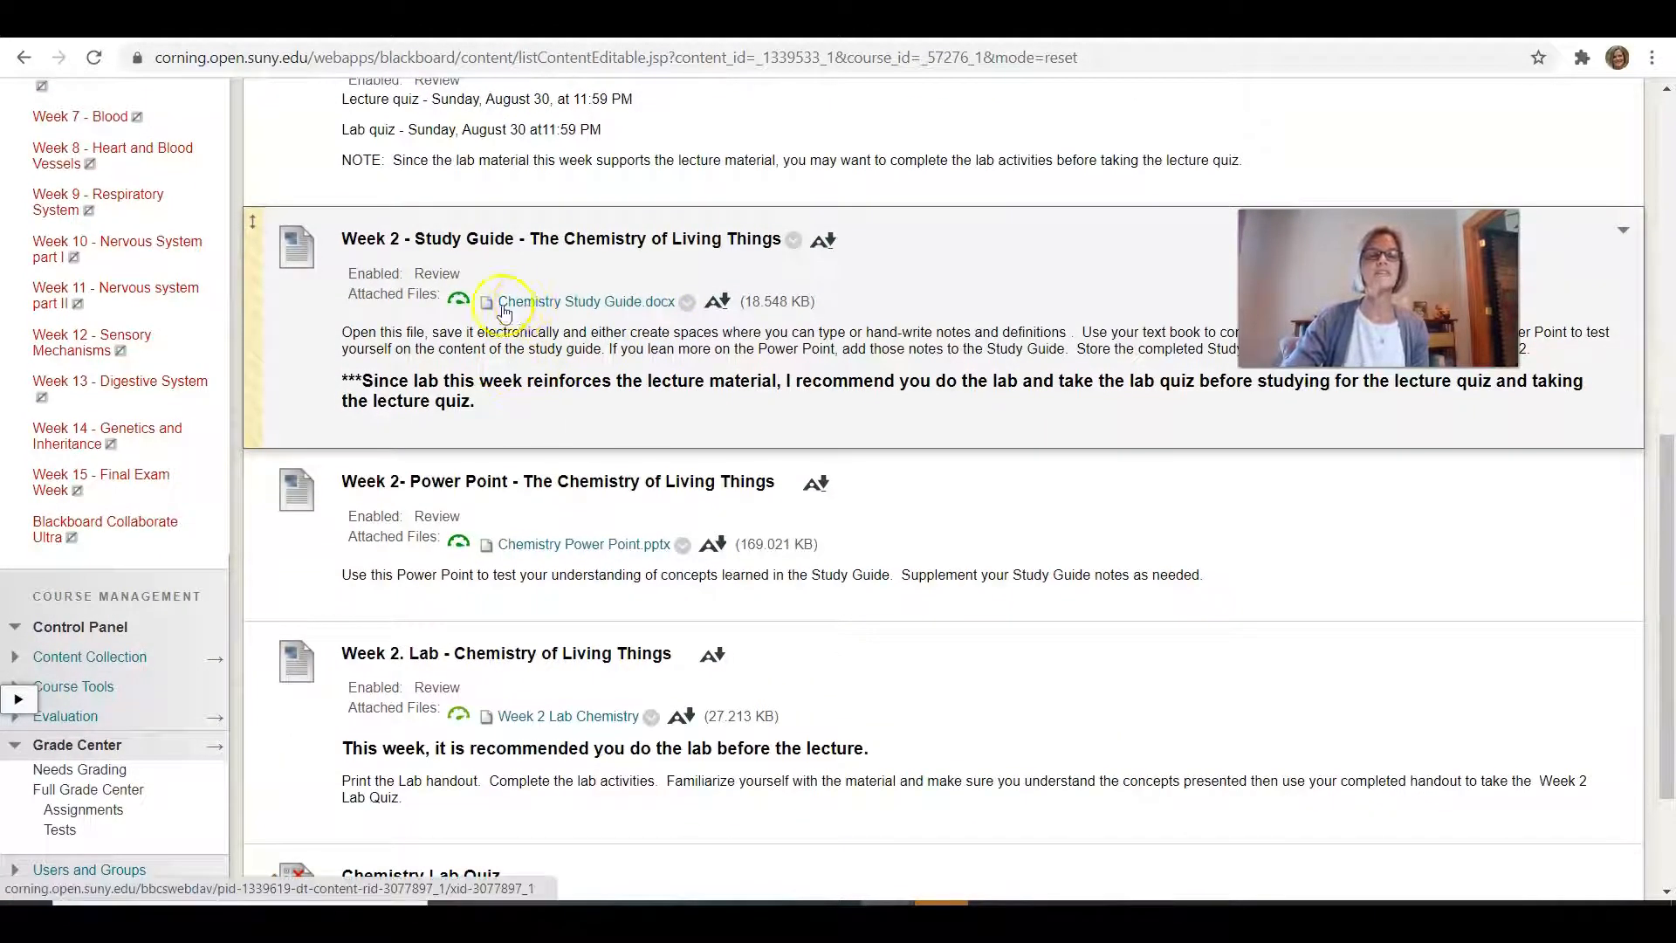
mouse_move(609, 314)
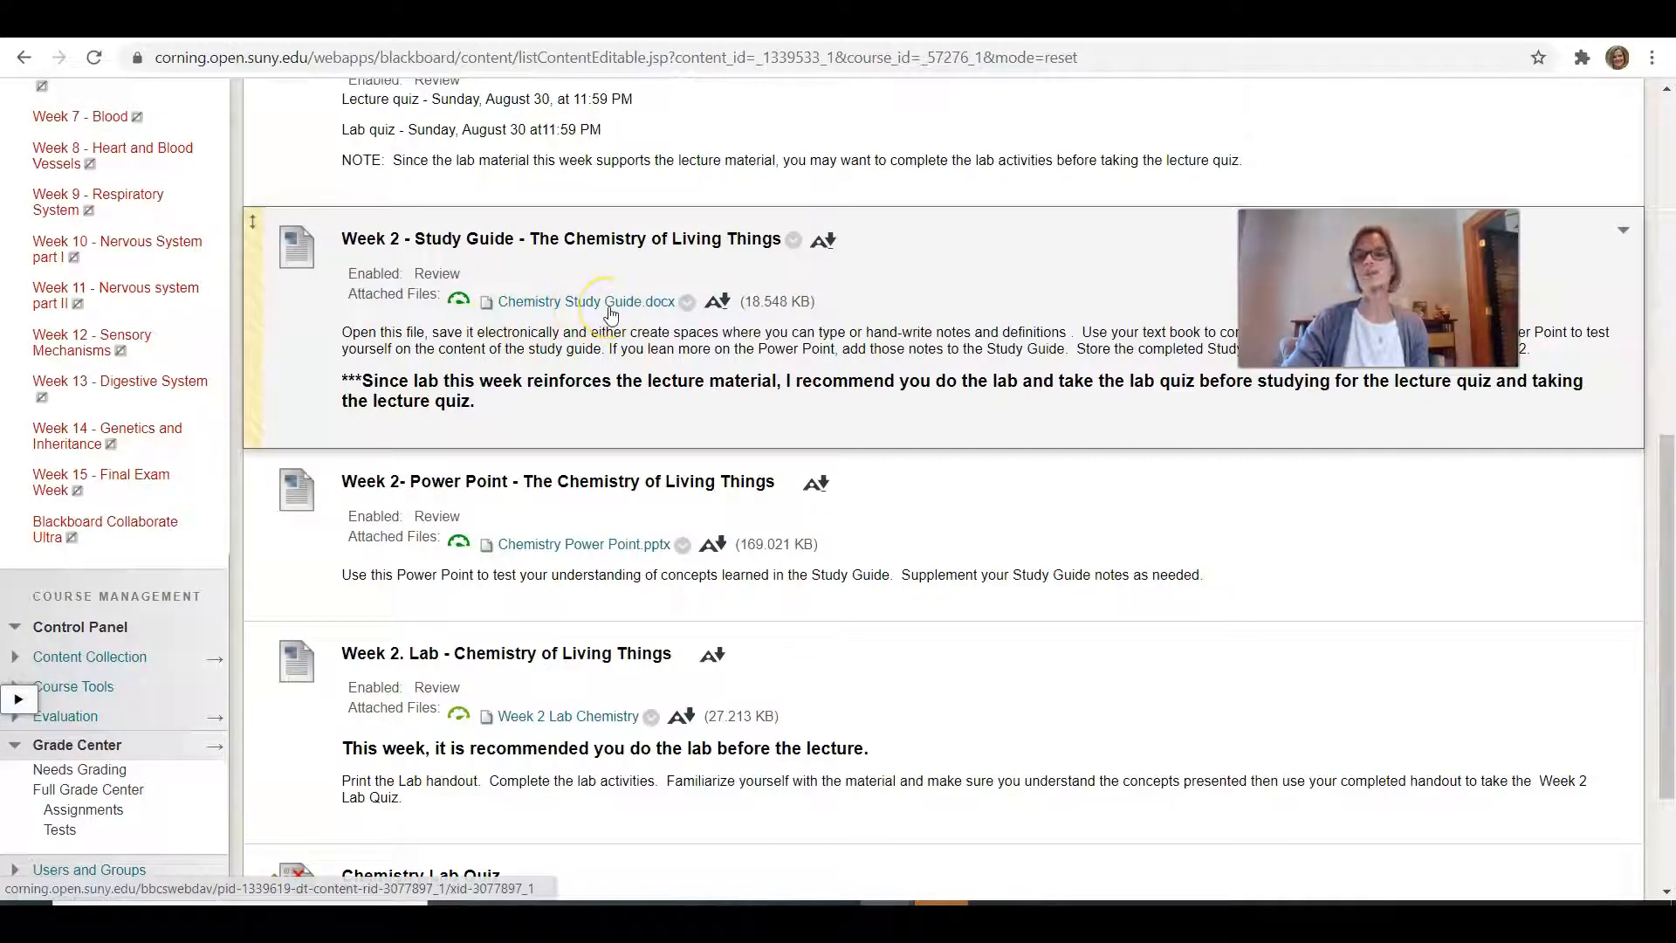
mouse_move(652, 486)
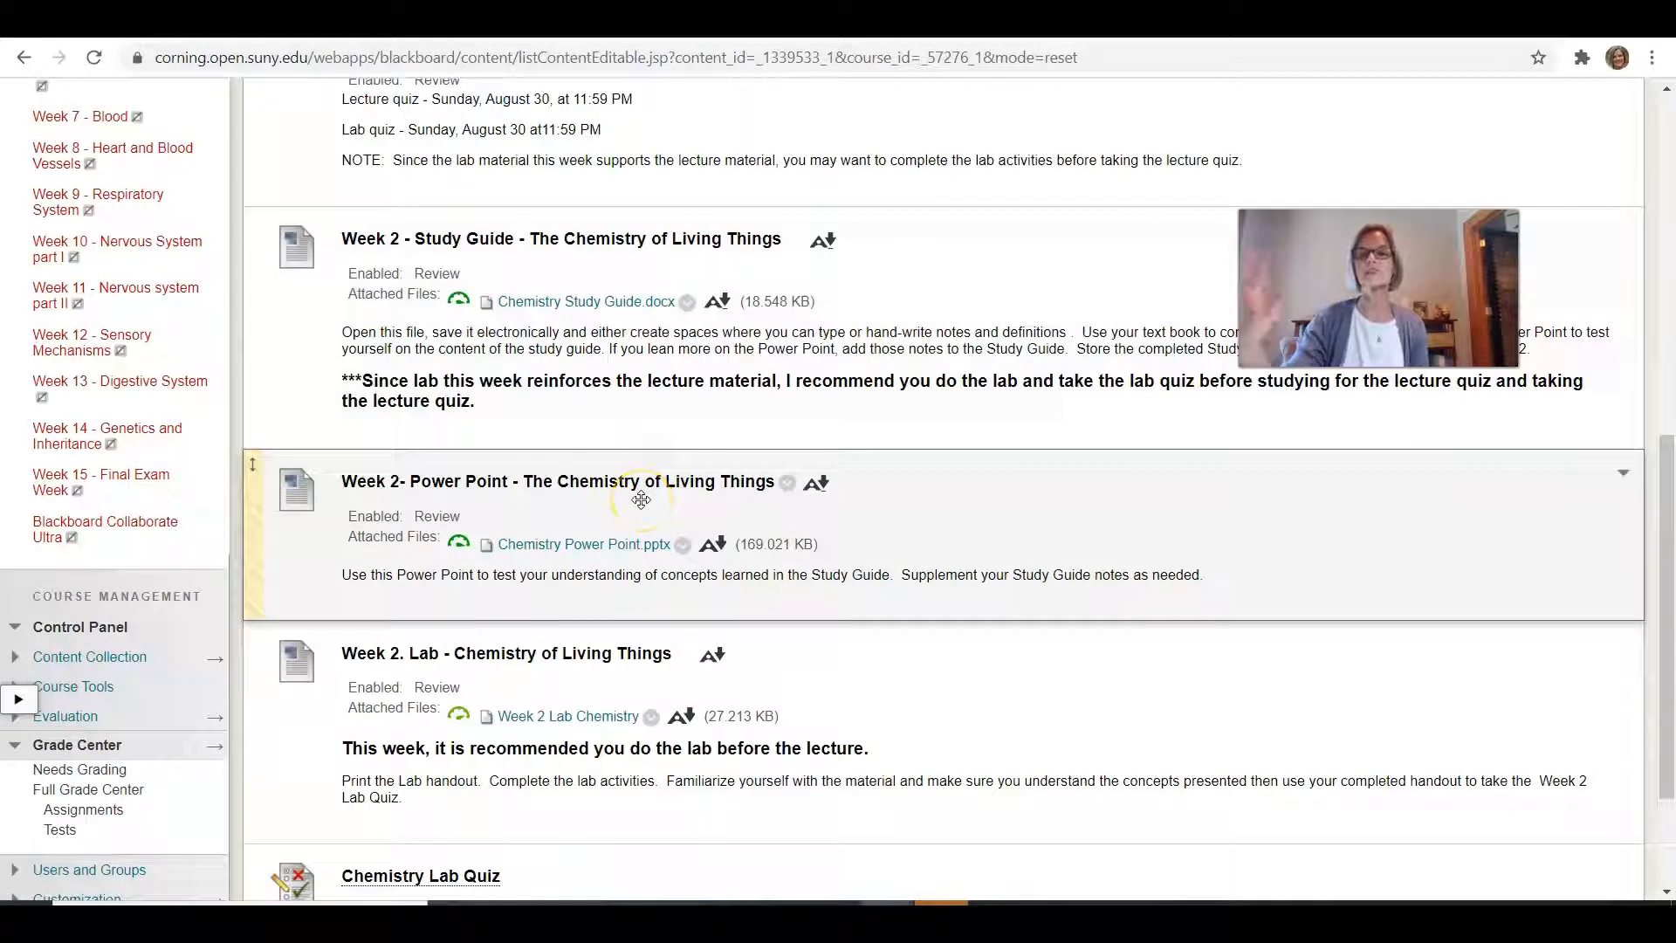
mouse_move(524, 518)
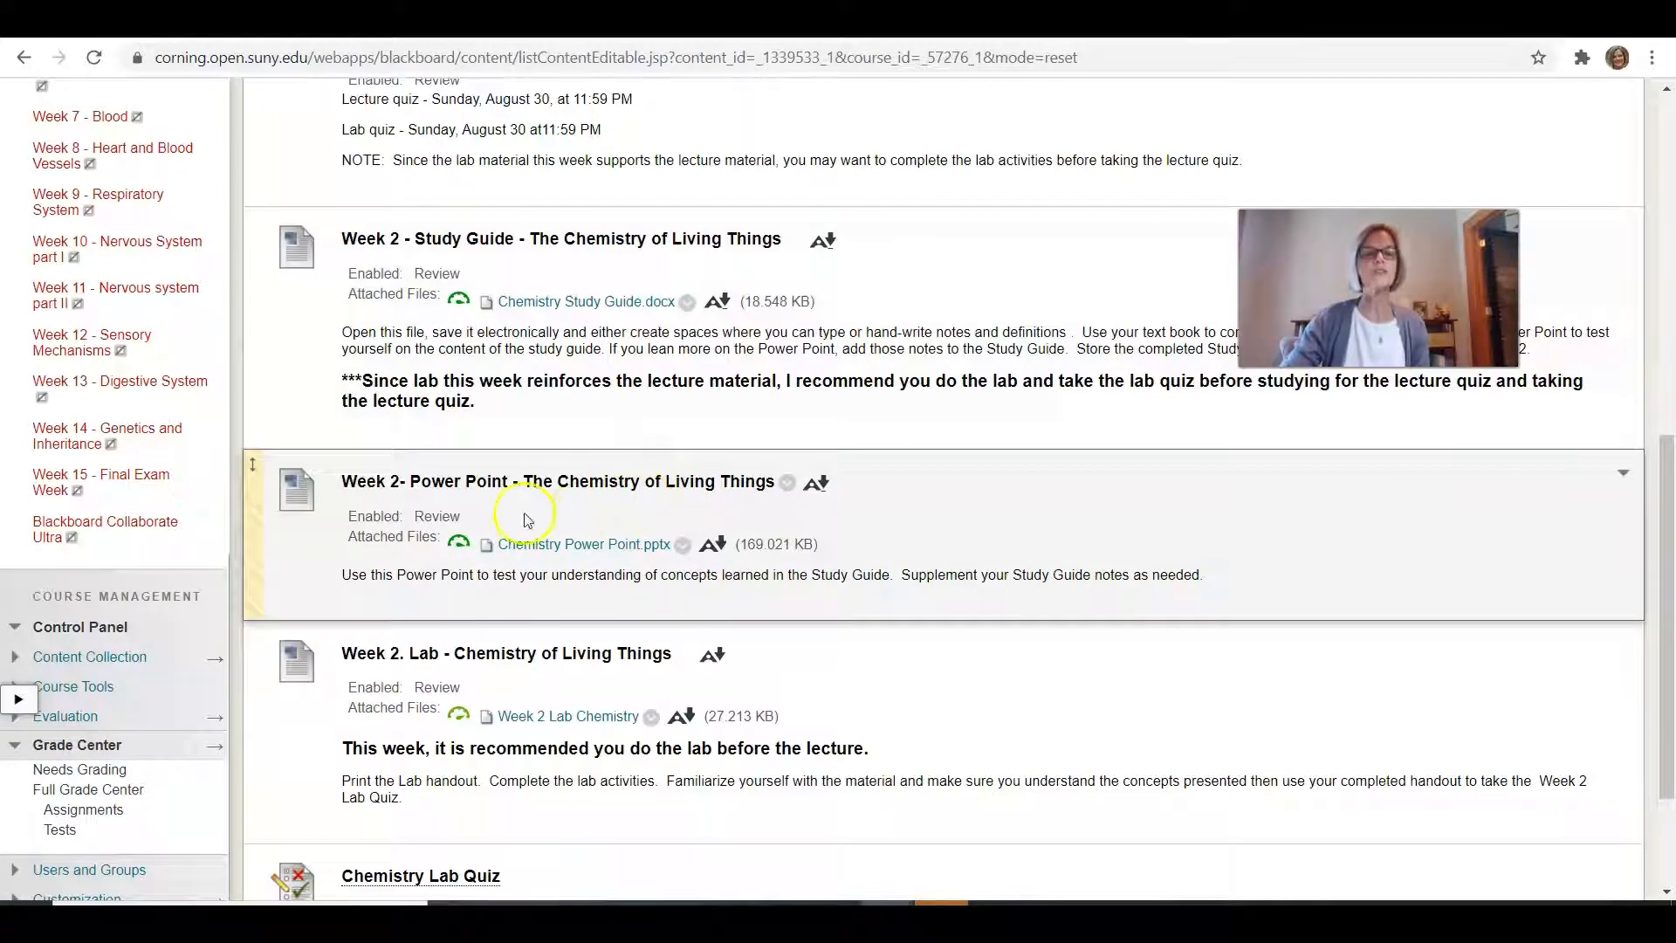
mouse_move(571, 563)
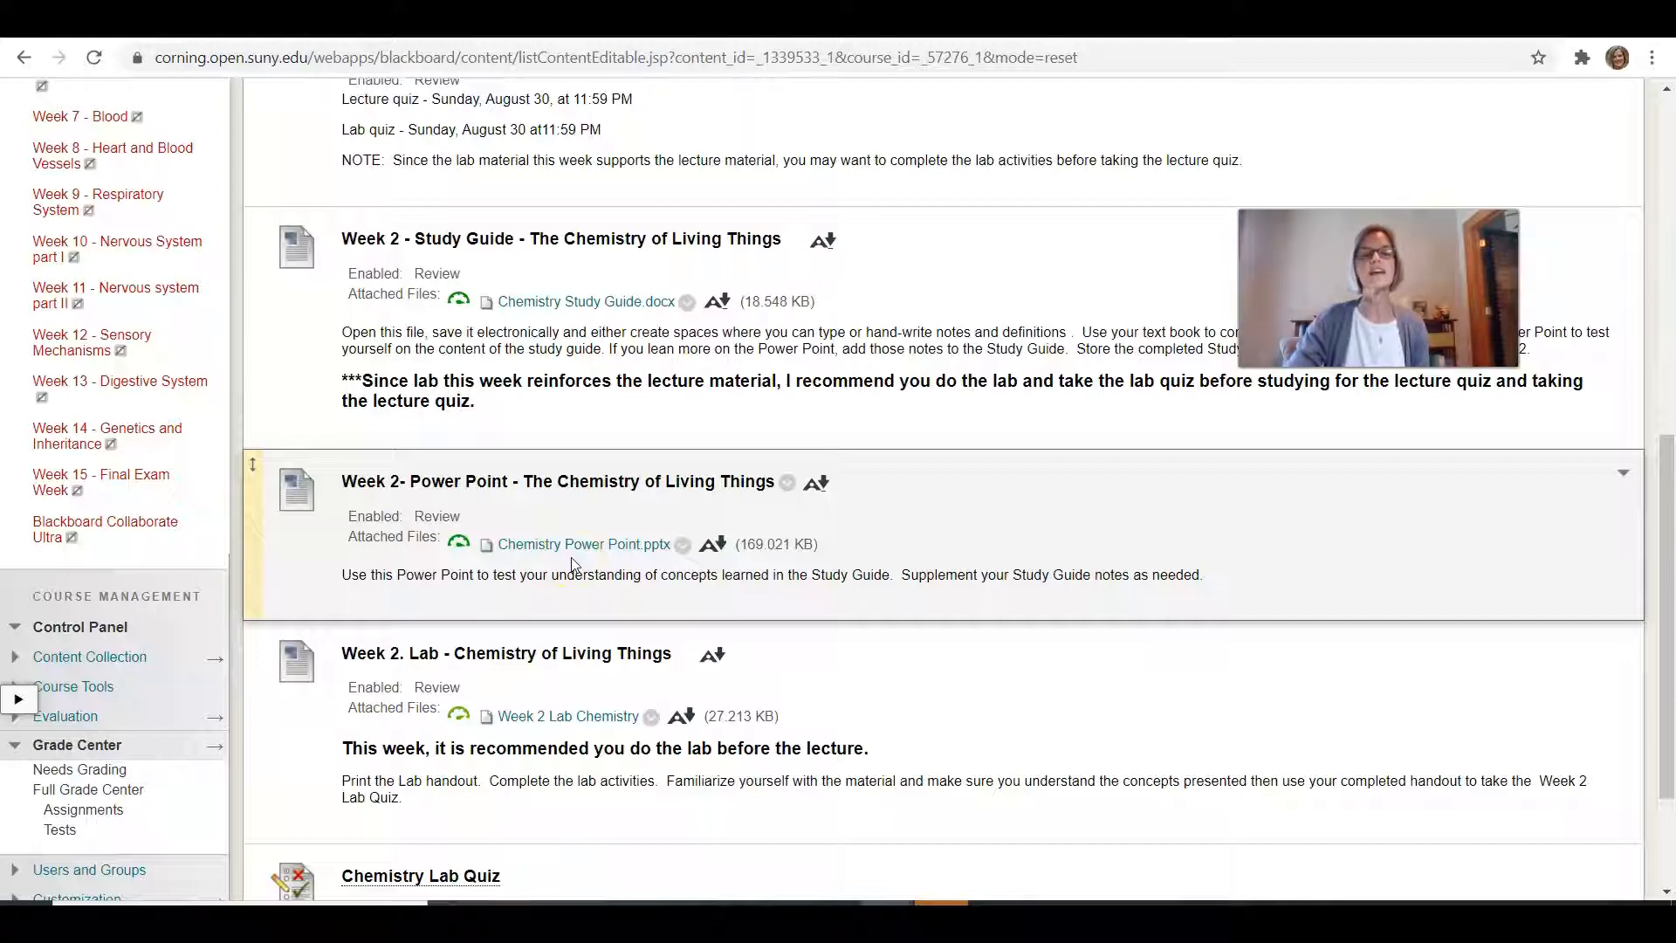
scroll("down", 3)
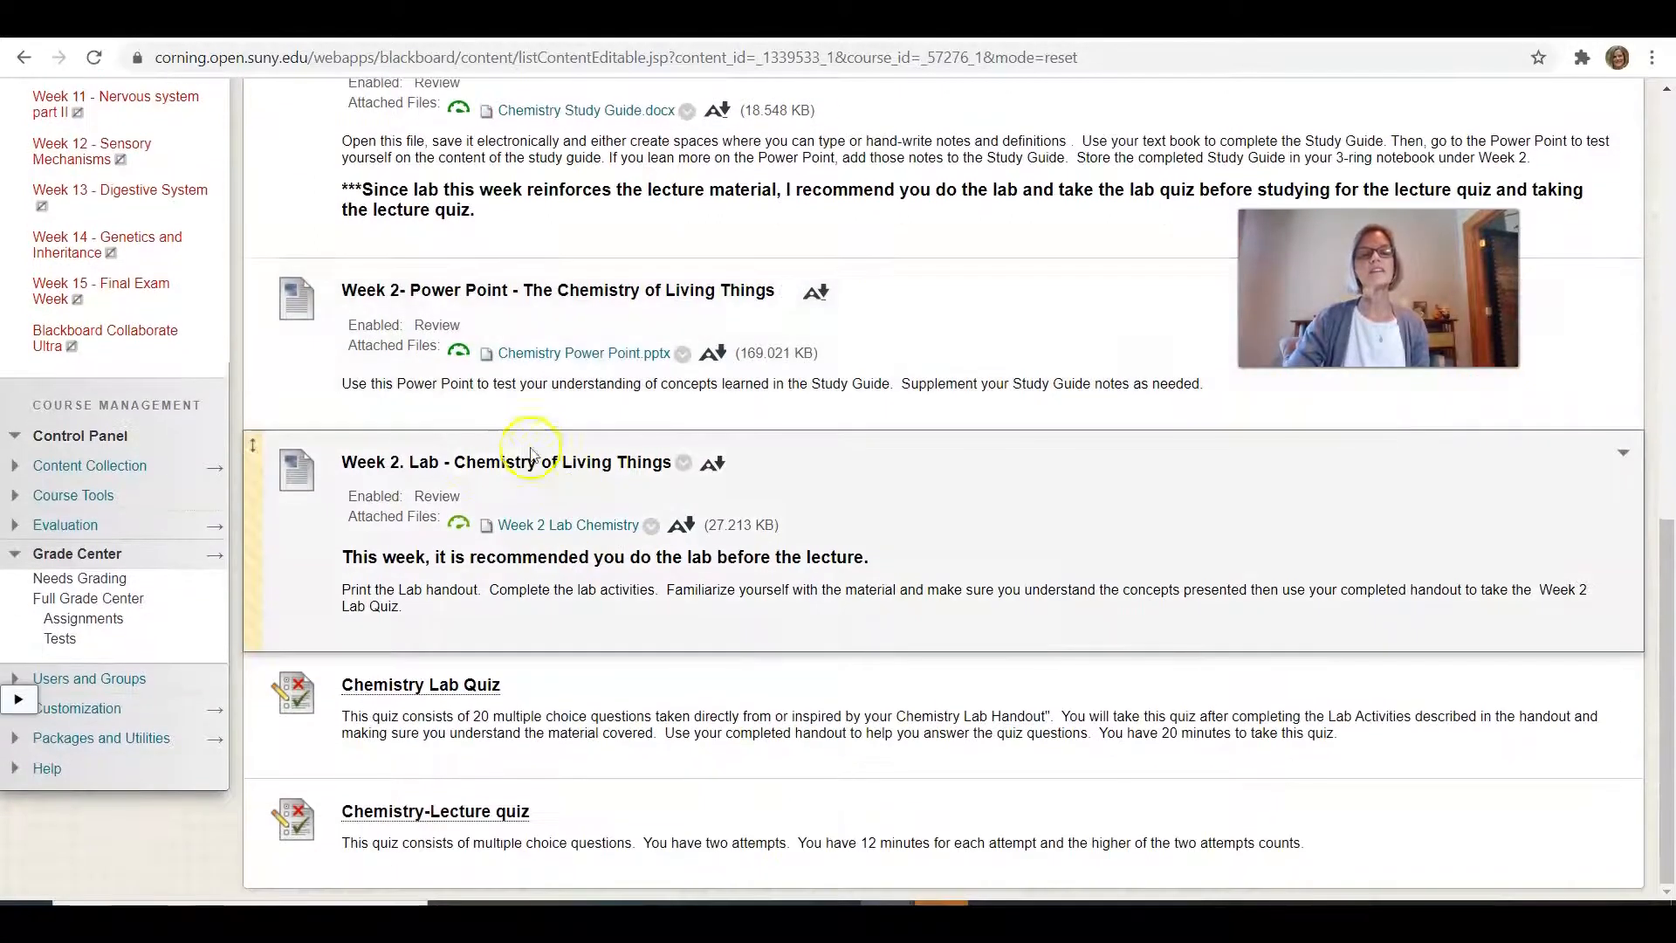
mouse_move(596, 496)
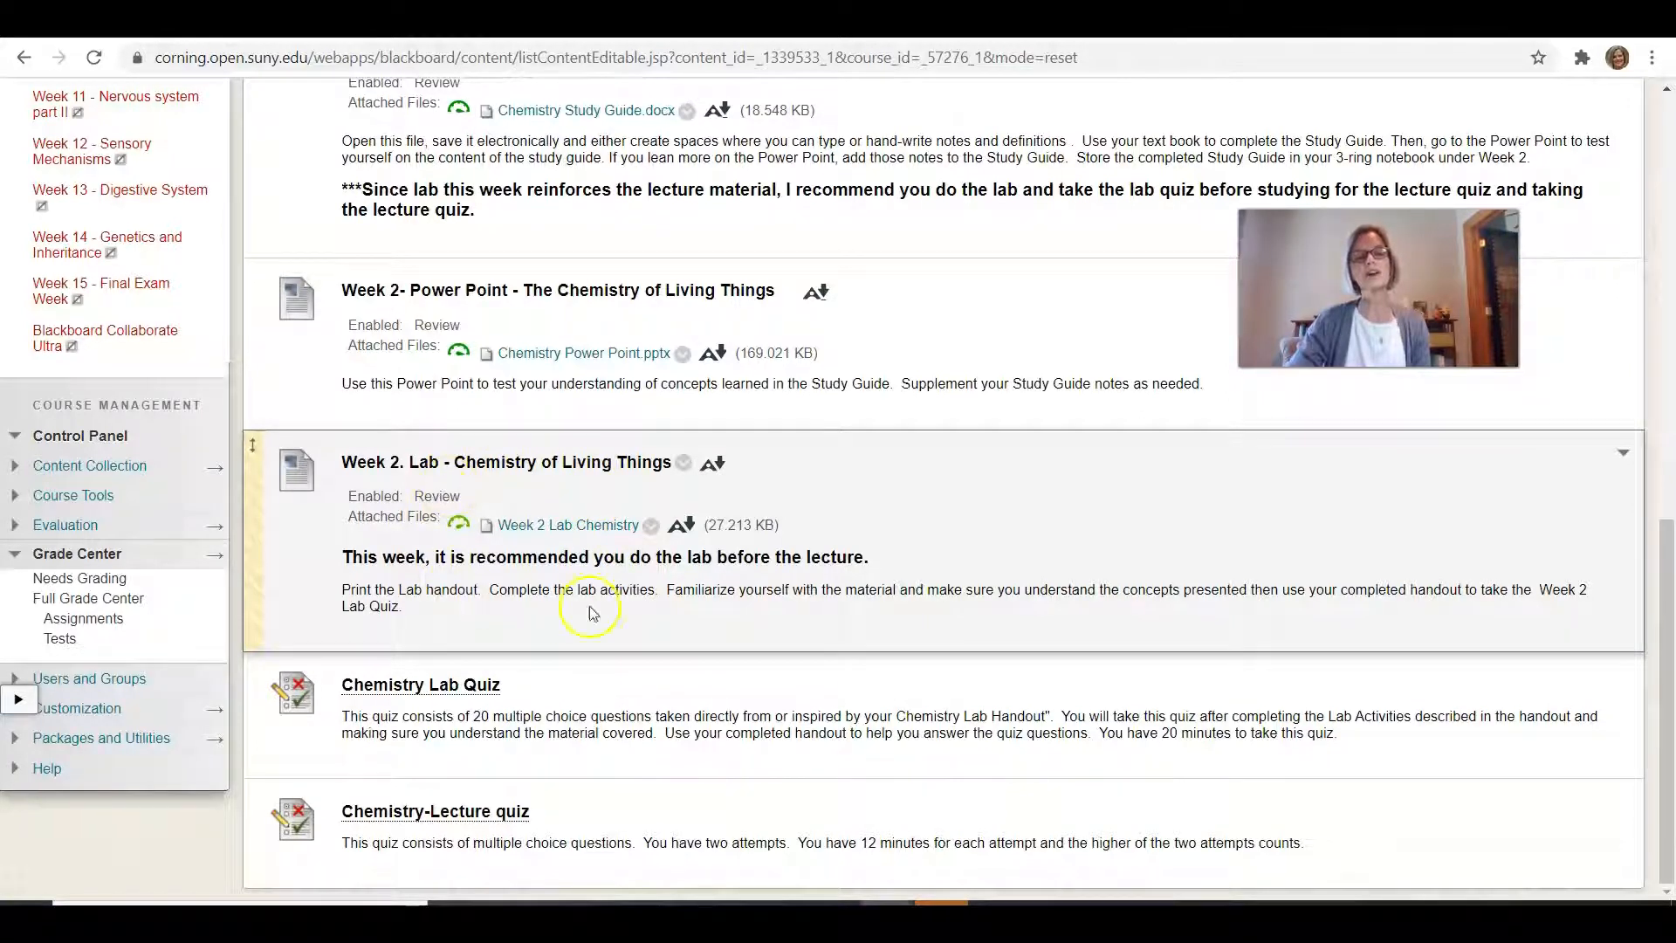
mouse_move(572, 564)
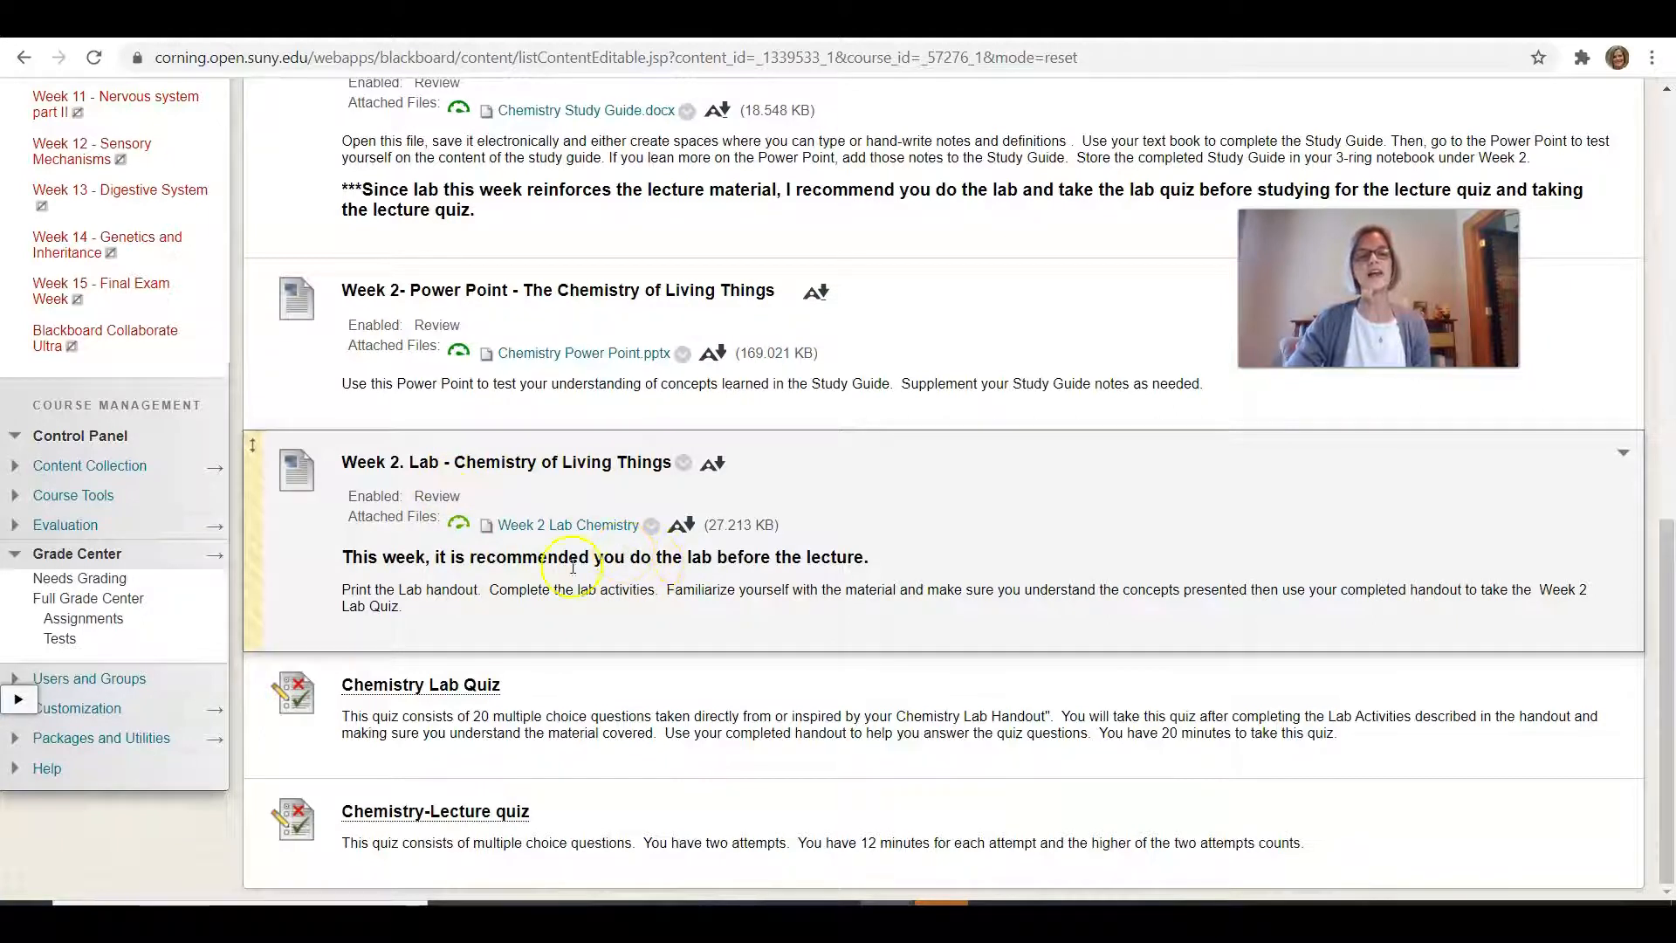
mouse_move(481, 758)
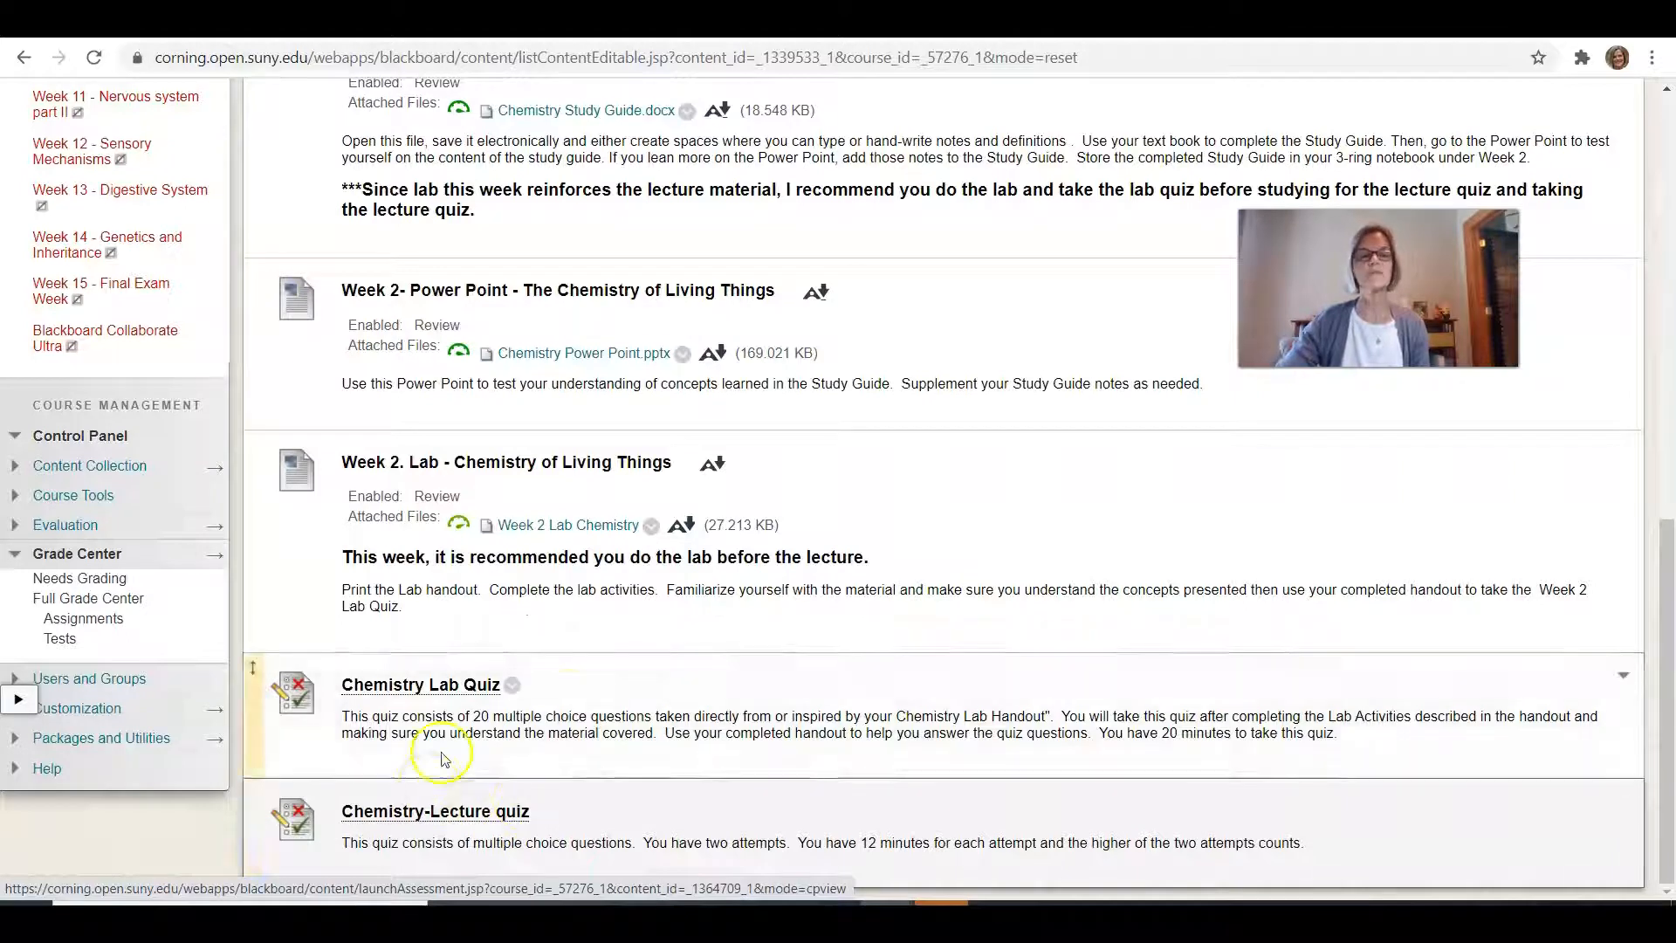
scroll("up", 3)
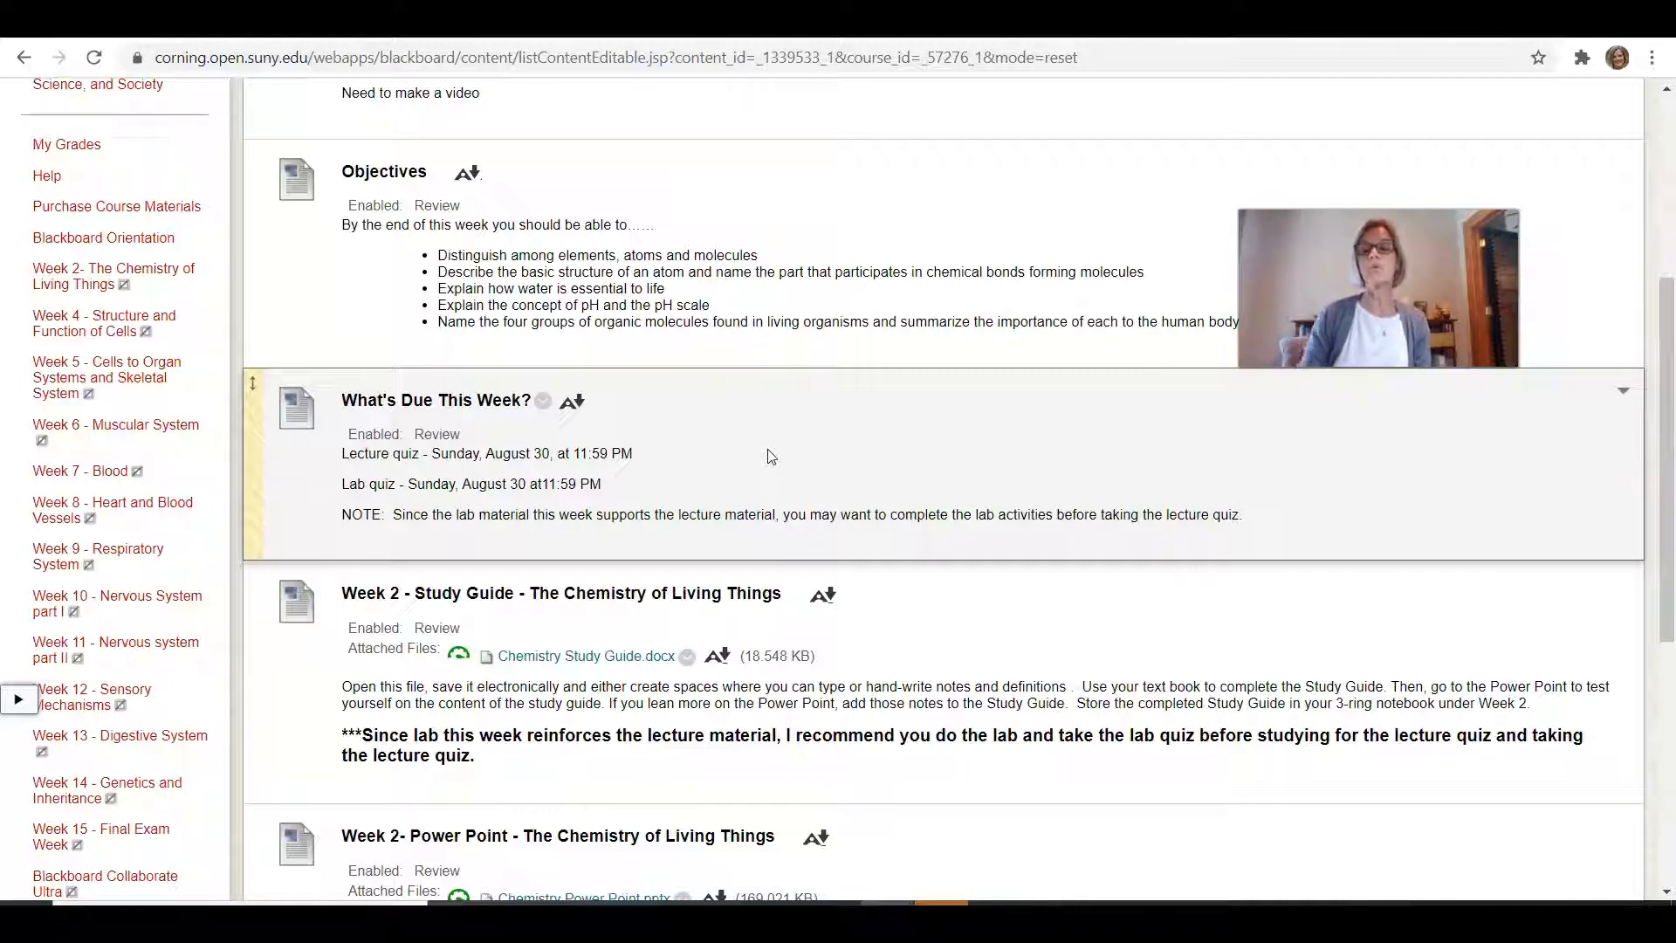
scroll("down", 3)
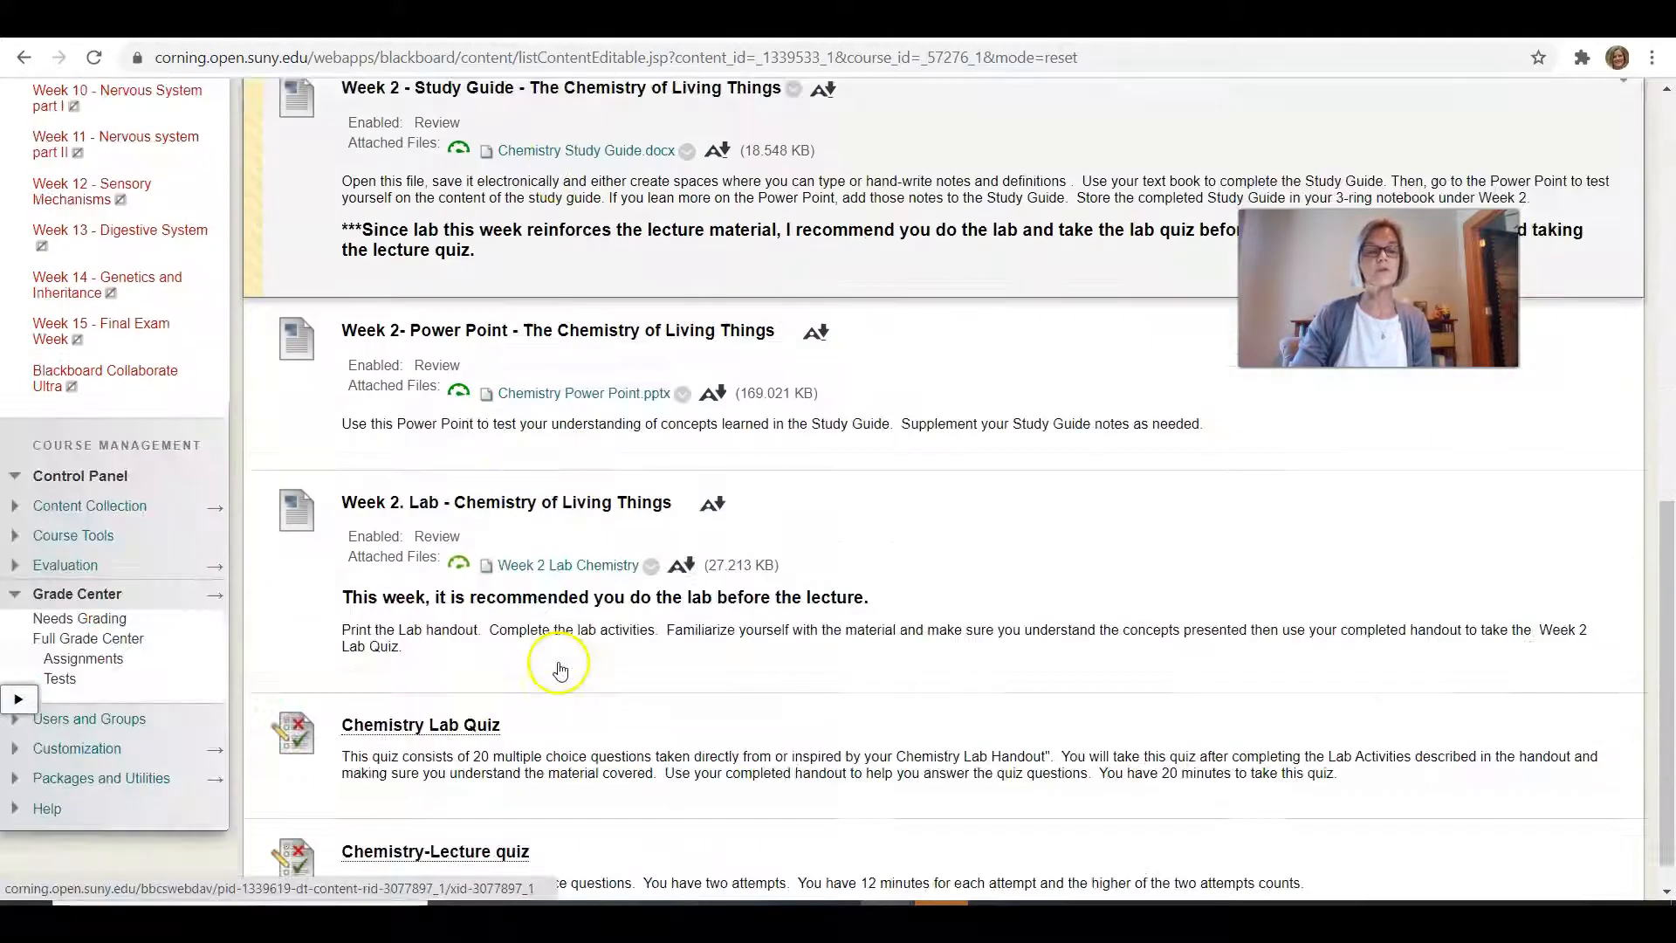
scroll("down", 3)
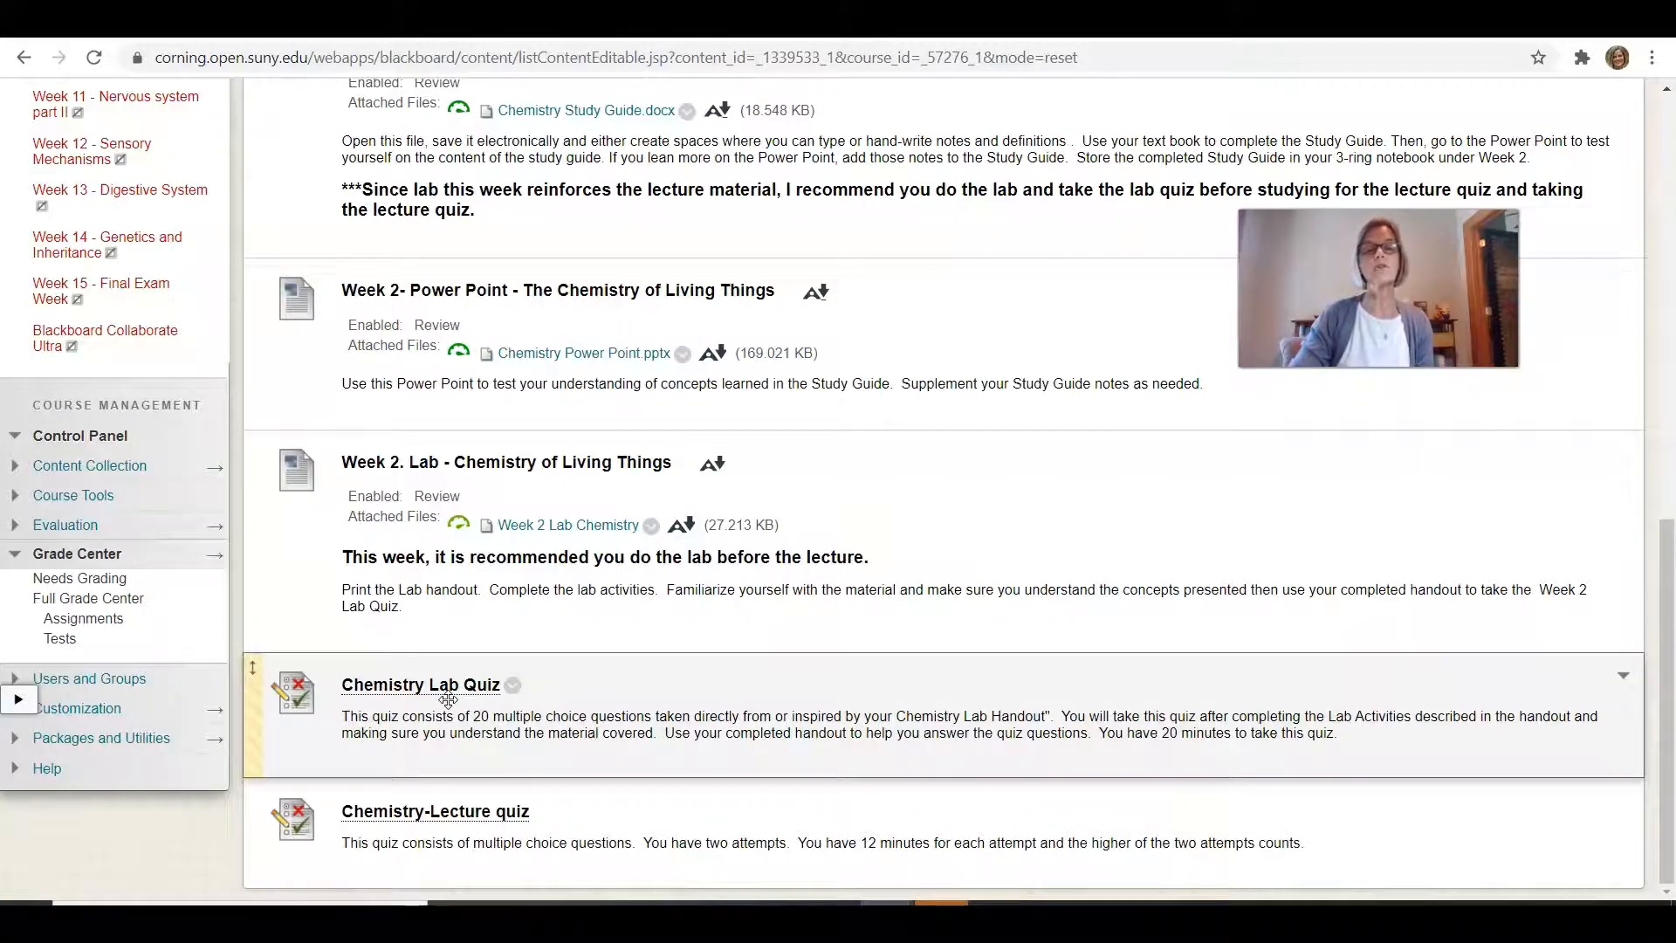
scroll("up", 3)
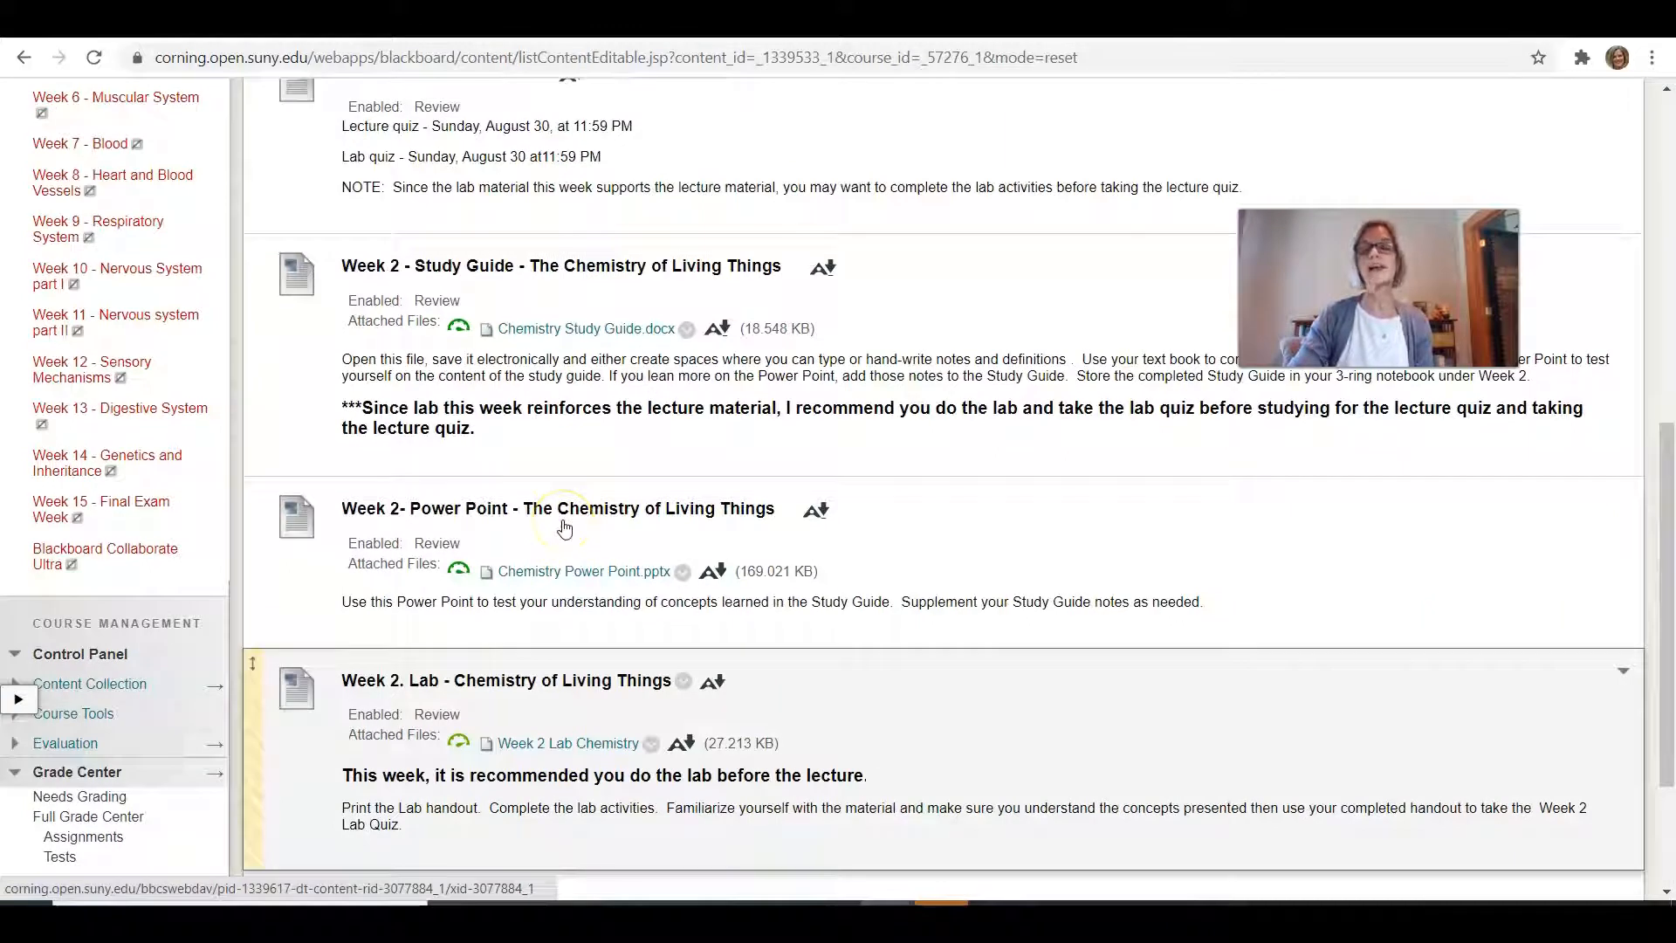
scroll("up", 3)
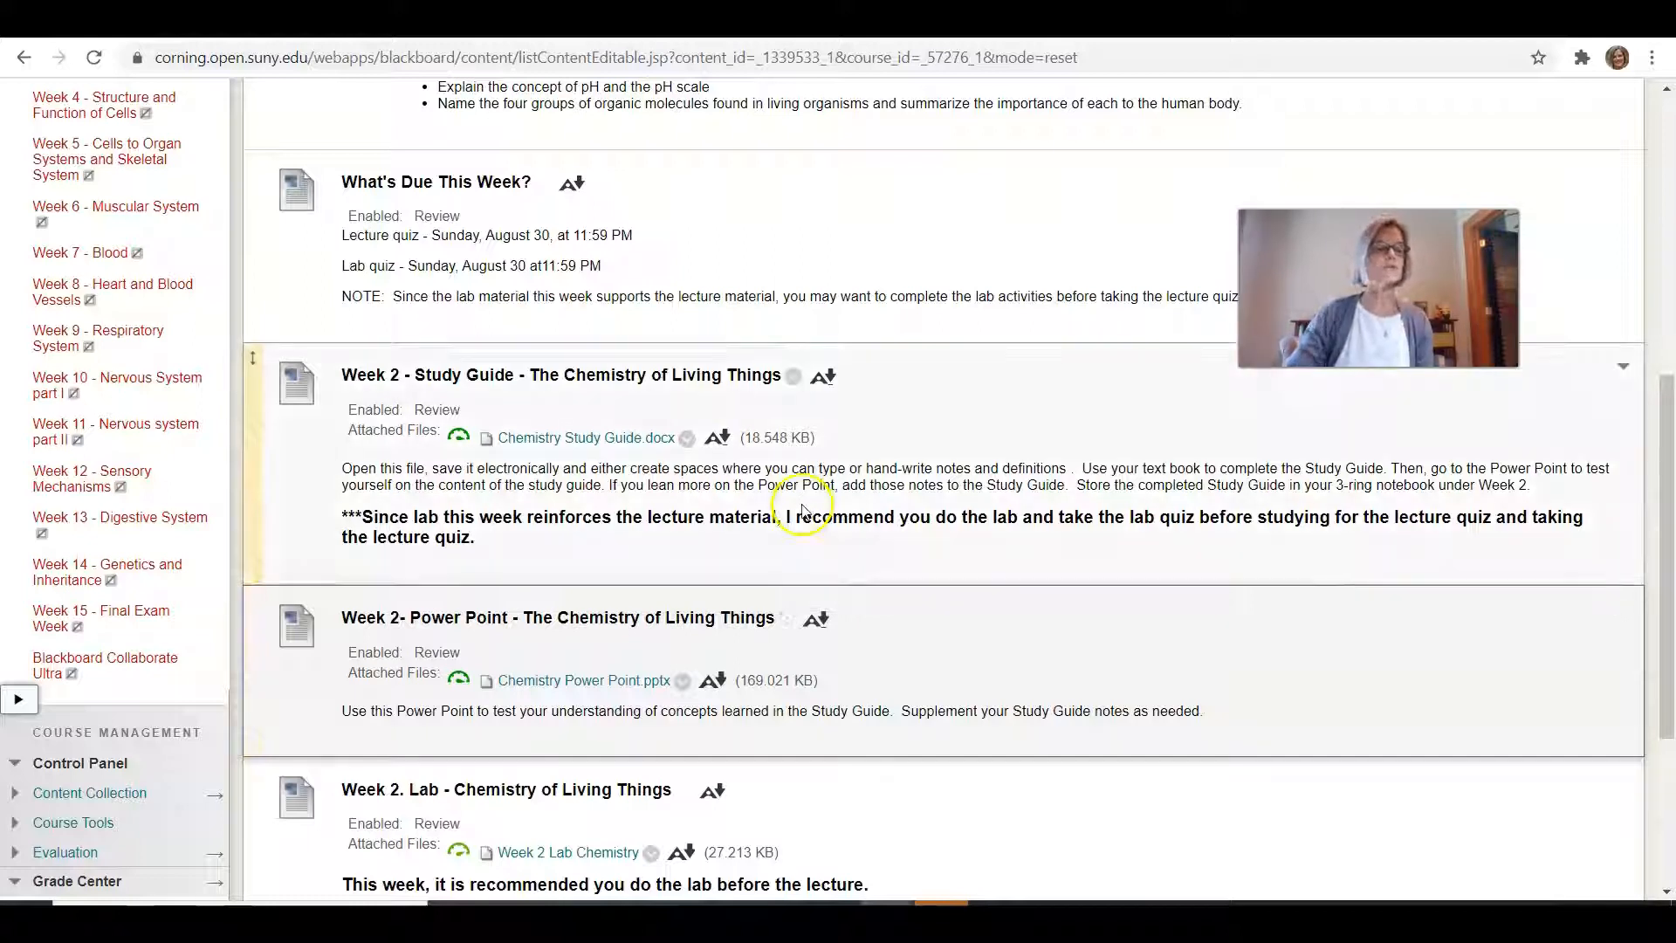
scroll("up", 3)
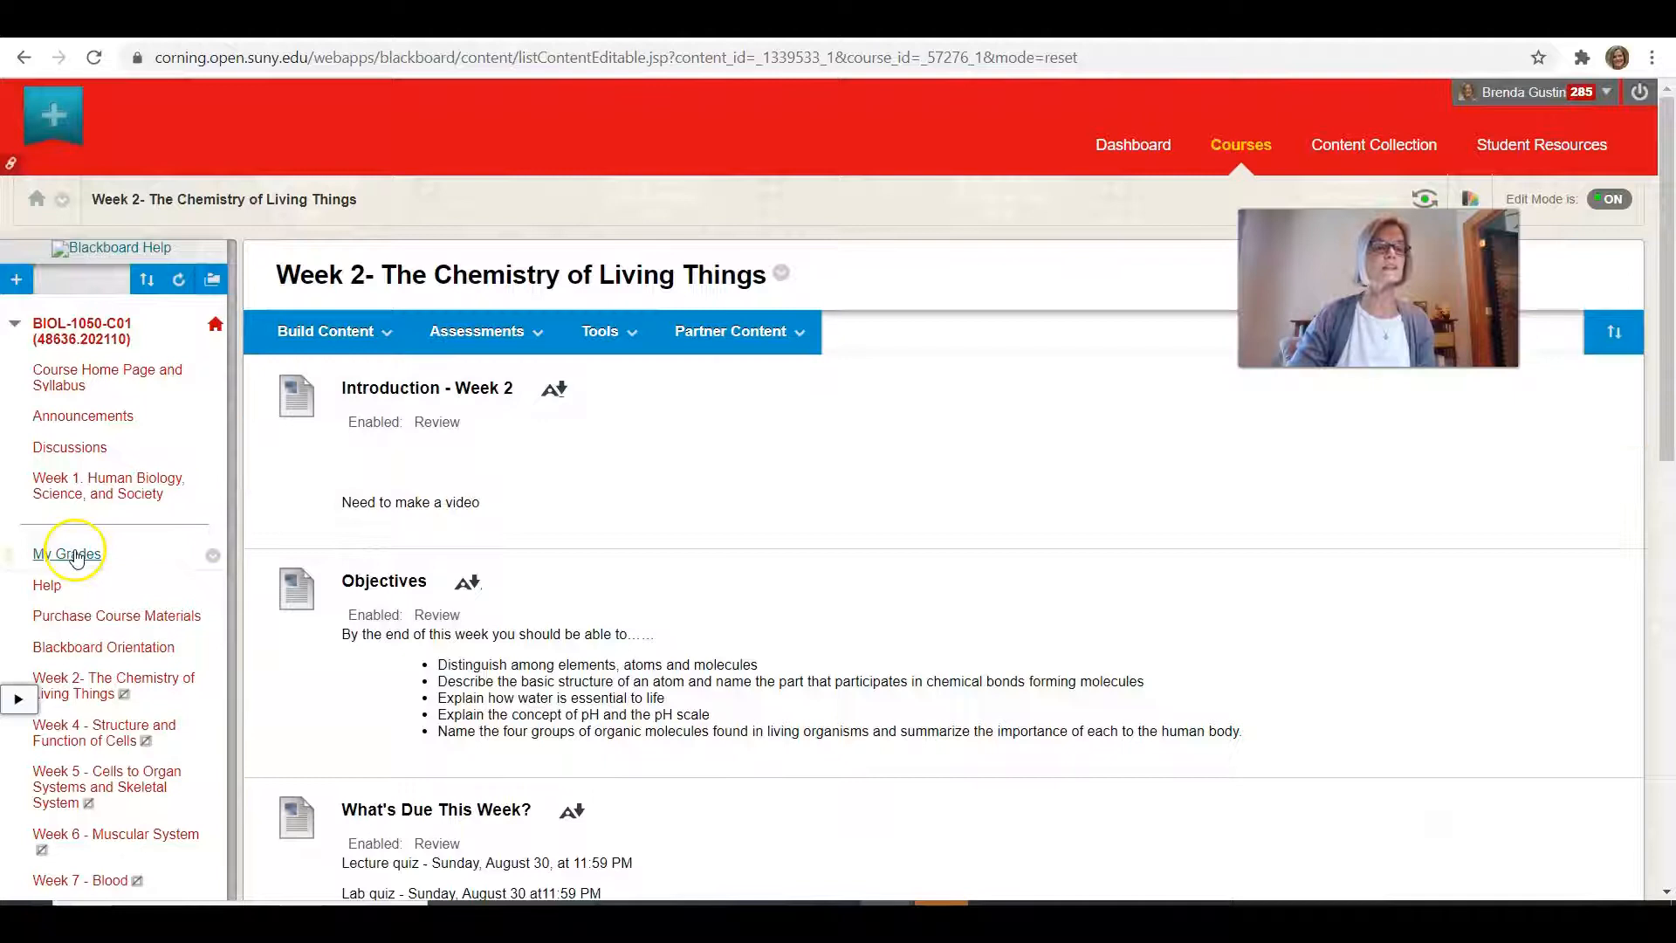